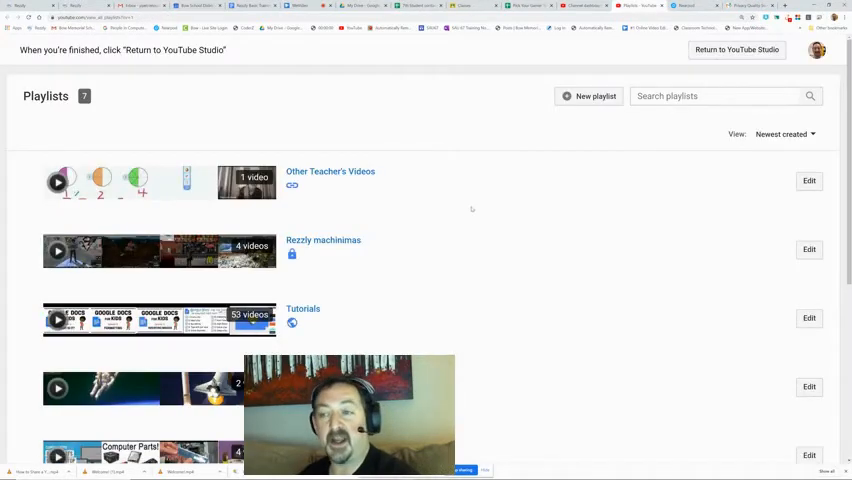
Step: Create a public playlist titled 'New Play List' in YouTube Studio
scroll(down, 3)
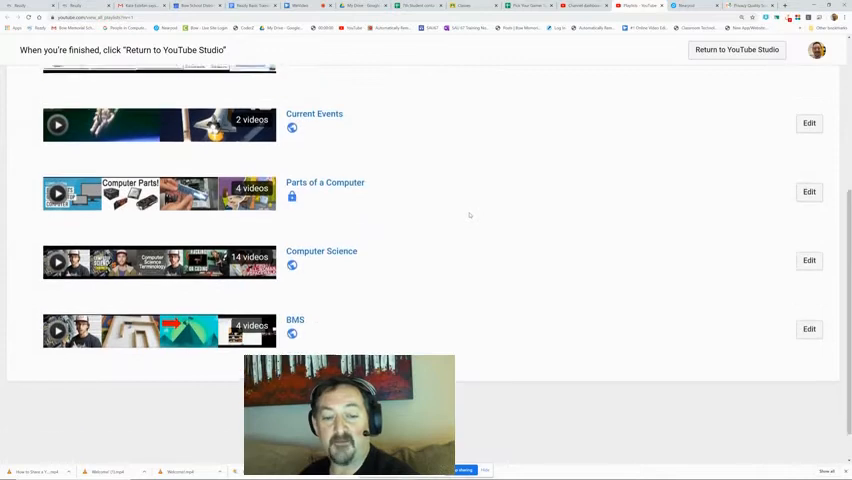
scroll(up, 3)
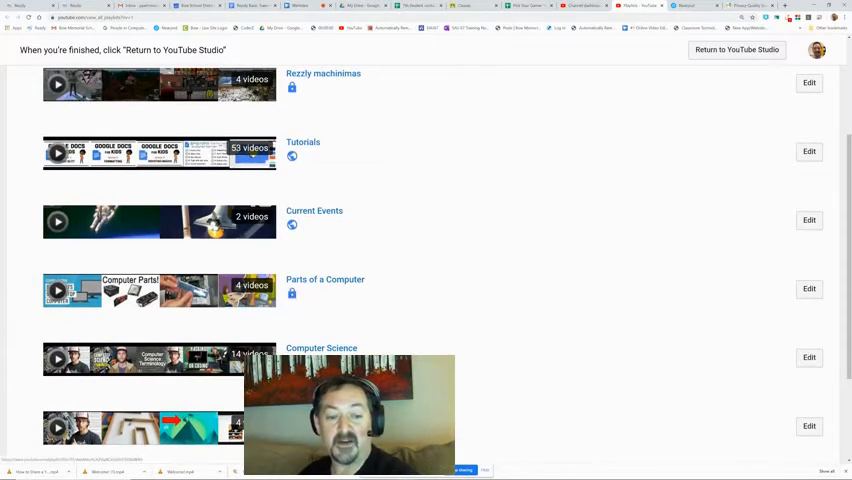
scroll(up, 3)
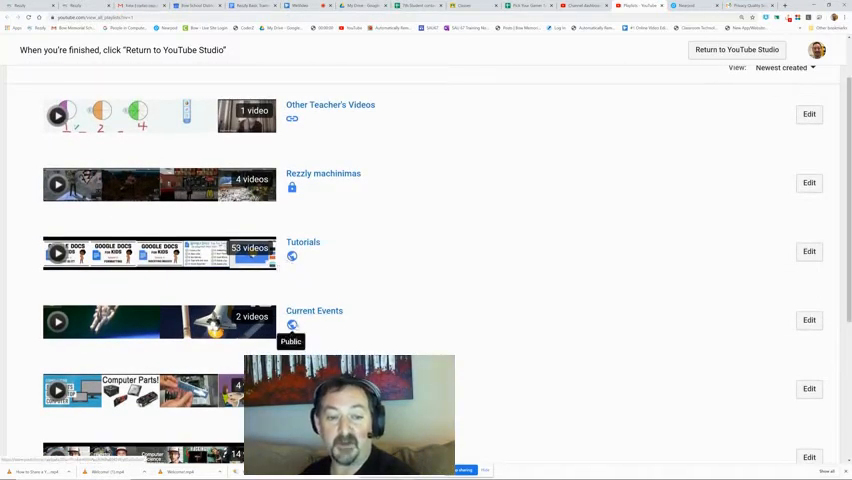
scroll(up, 3)
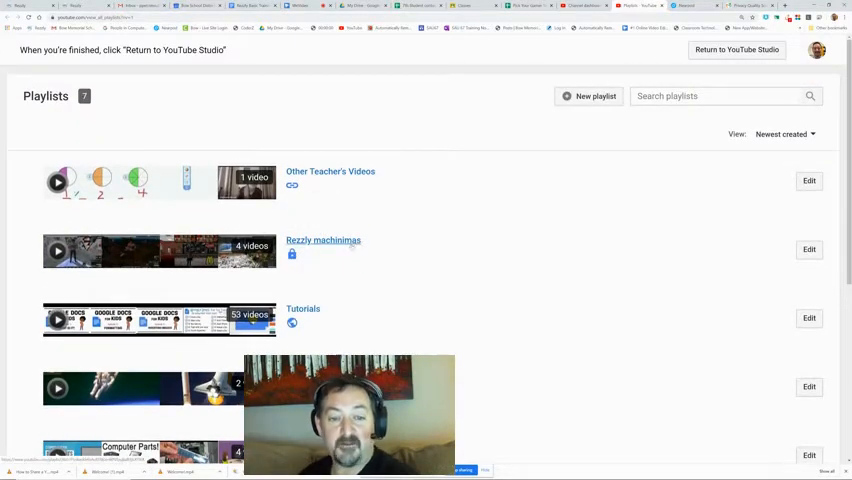
mouse_move(291, 254)
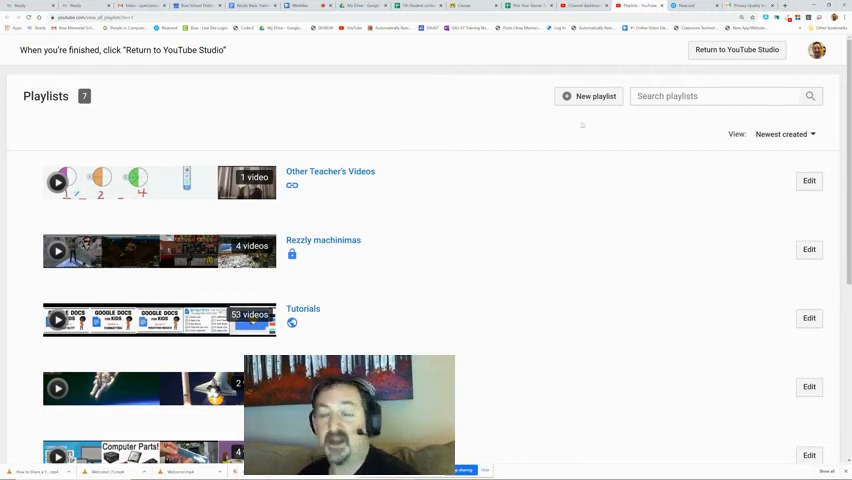
click(589, 96)
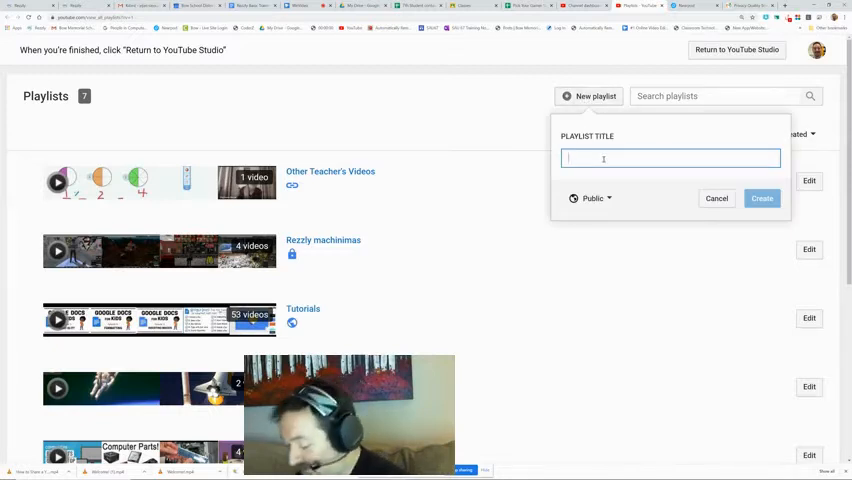
text(New)
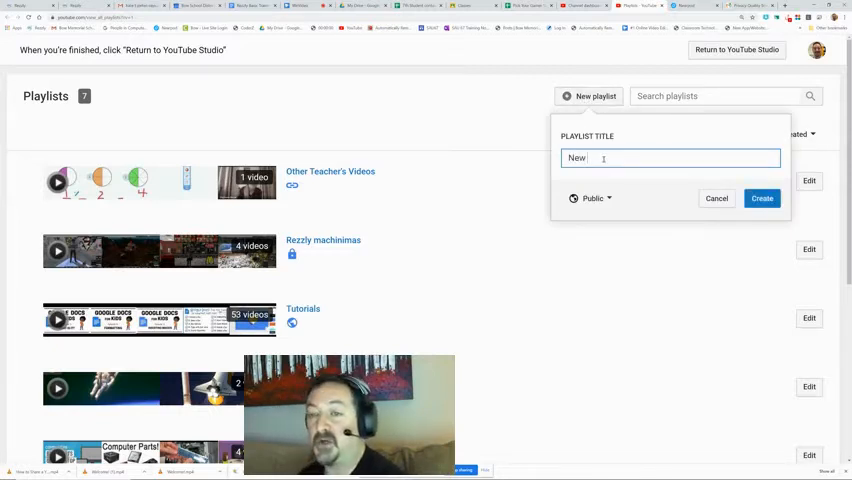
text(PlayList)
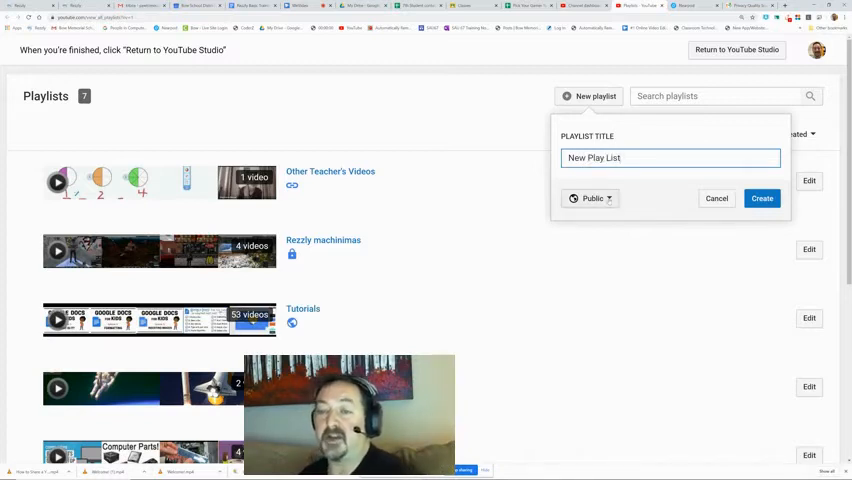
click(590, 198)
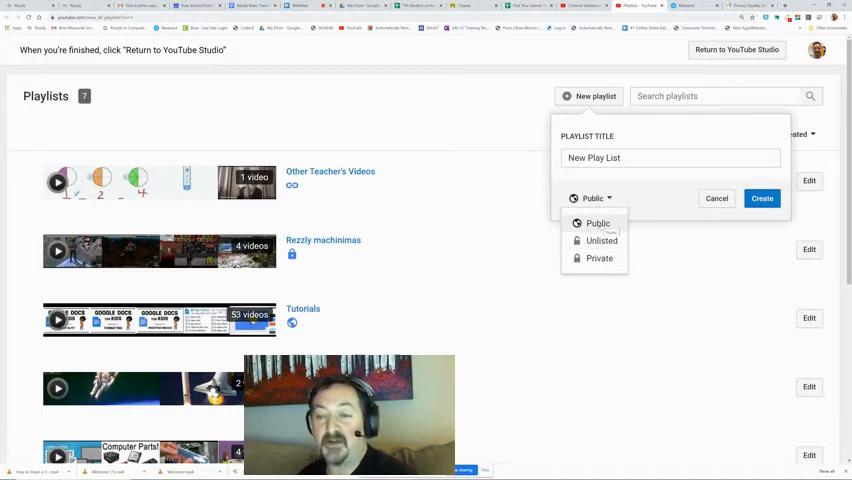
click(597, 223)
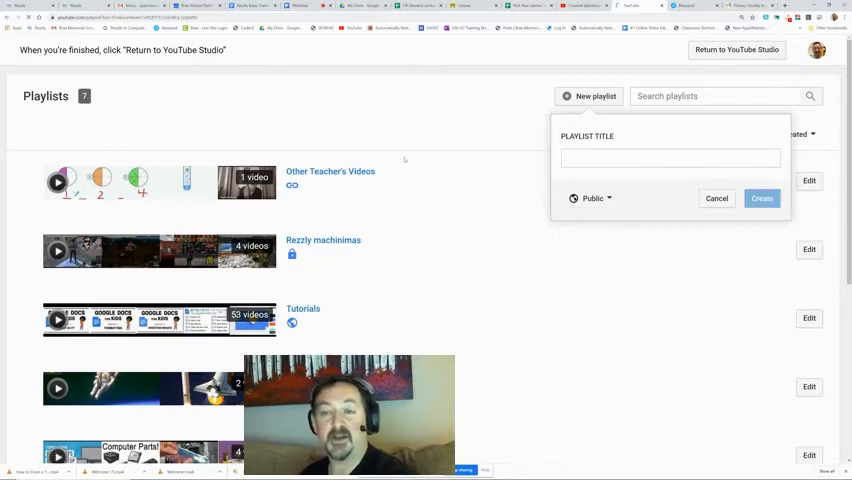
click(762, 198)
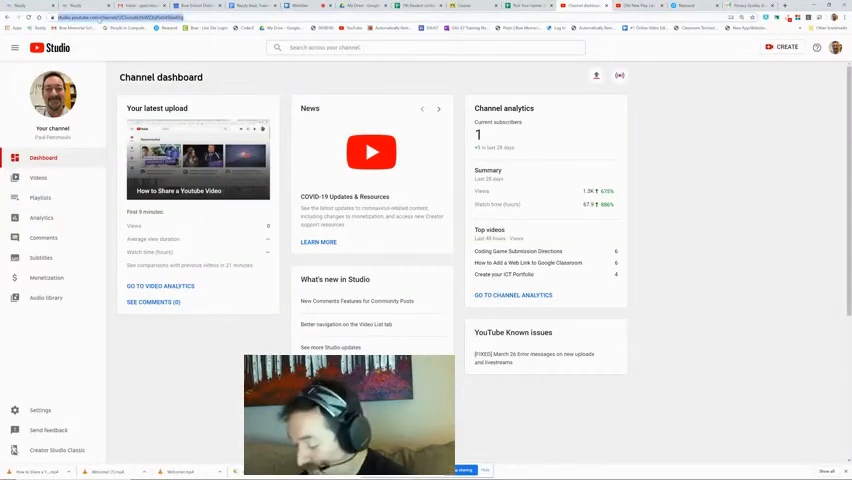
Step: From the YouTube home page, open 'How to share files and attachments in Google Meet'
click(52, 47)
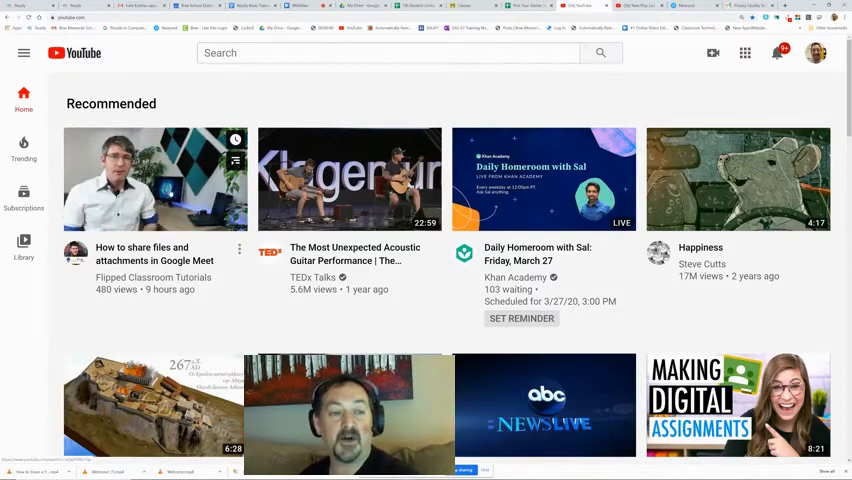
mouse_move(155, 179)
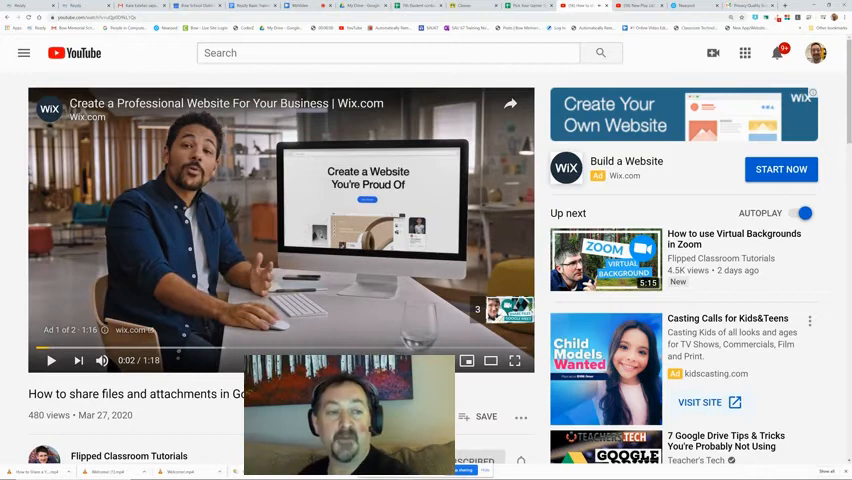
scroll(down, 3)
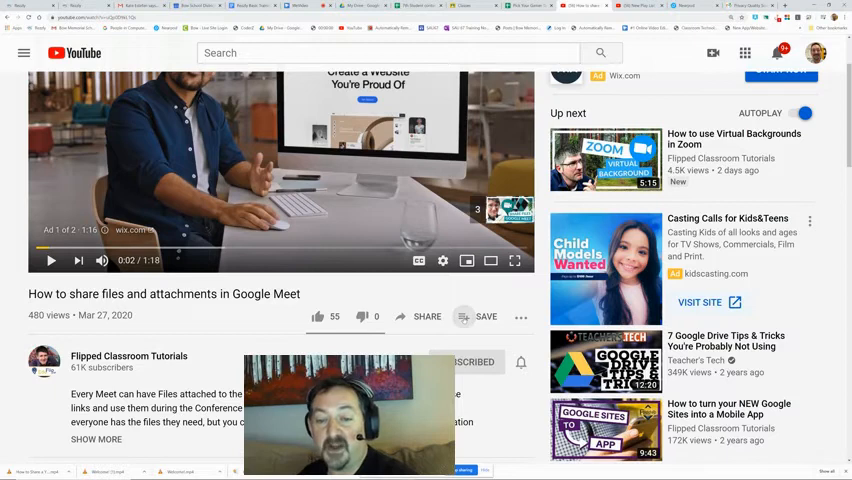
Step: Save the Google Meet file-sharing video to 'New Play List' and close the Save dialog
click(486, 316)
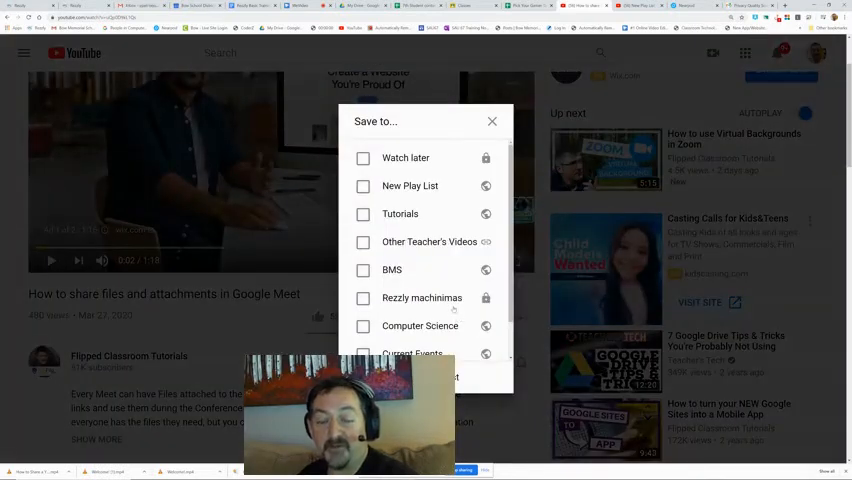
scroll(down, 3)
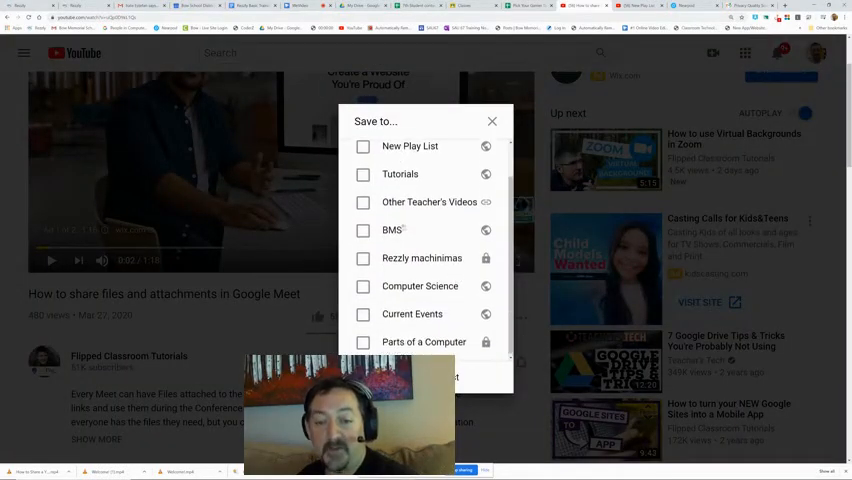
scroll(up, 3)
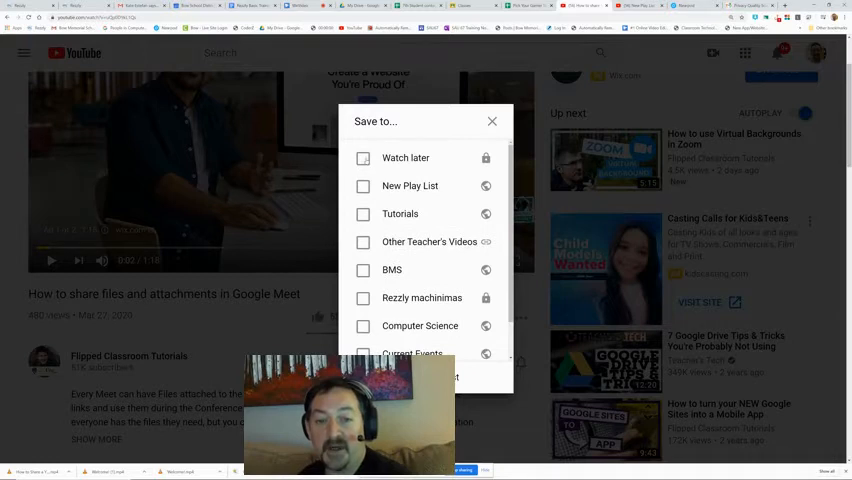
click(362, 186)
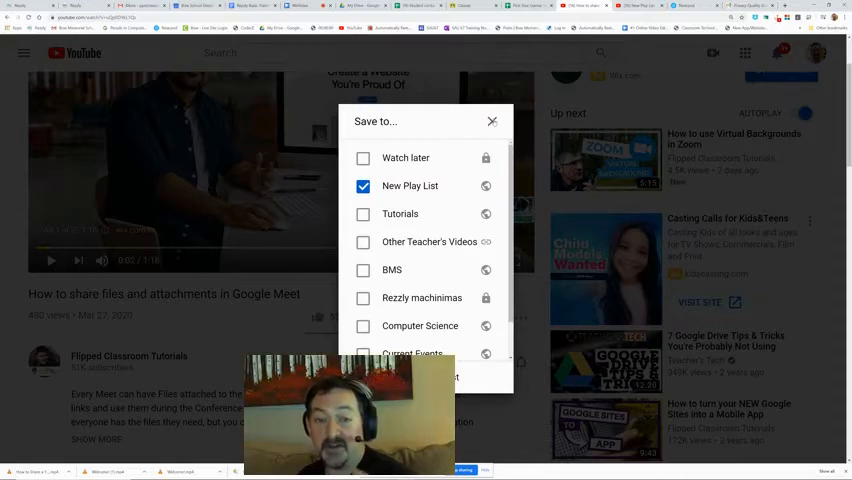
click(491, 121)
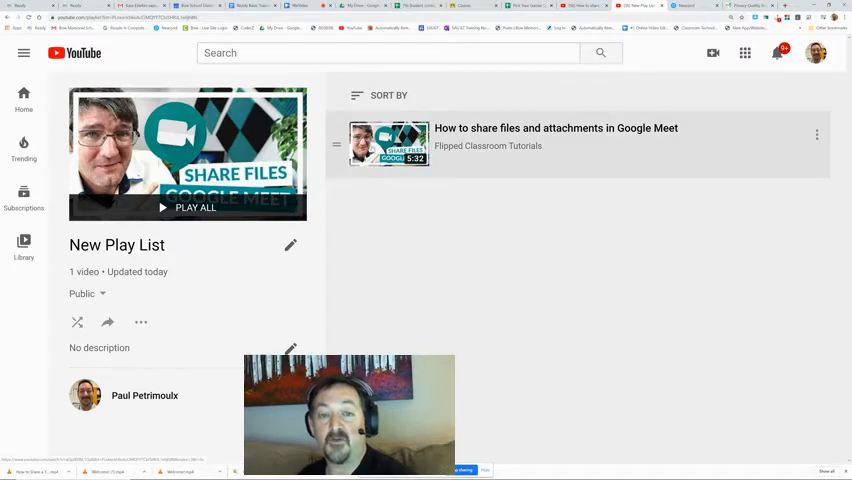
mouse_move(425, 202)
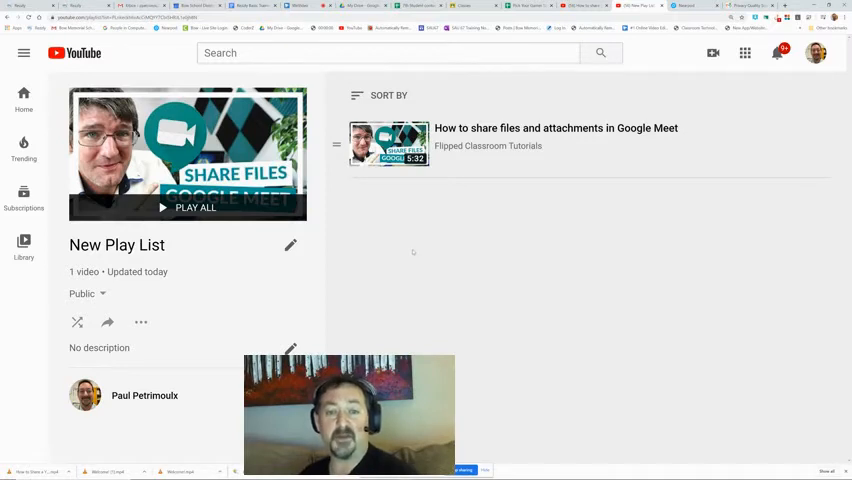
mouse_move(107, 322)
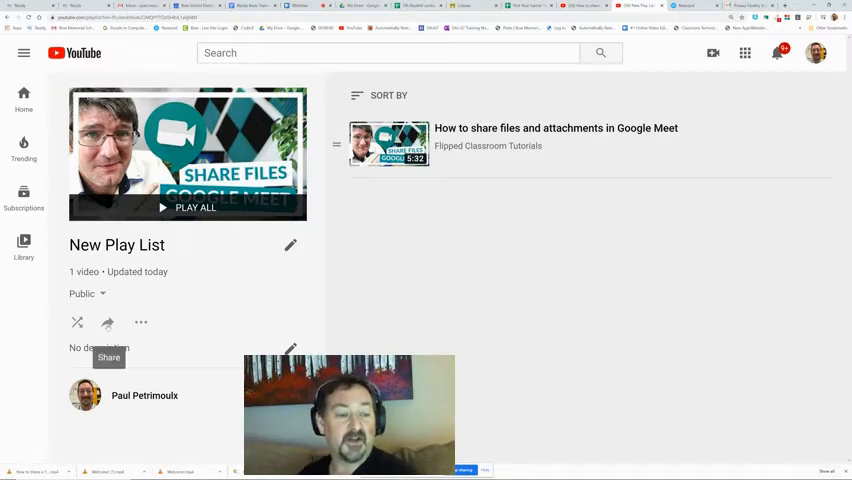
Step: Copy the 'New Play List' share link and close the Share dialog
click(108, 357)
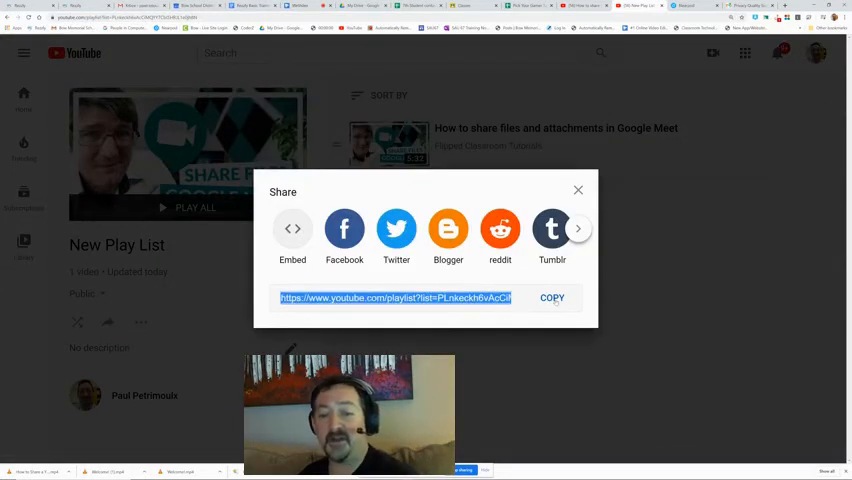
click(552, 297)
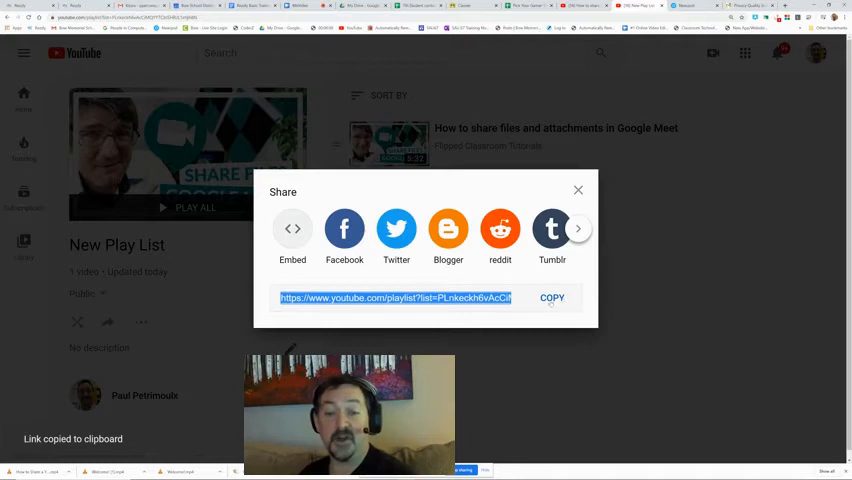
click(578, 190)
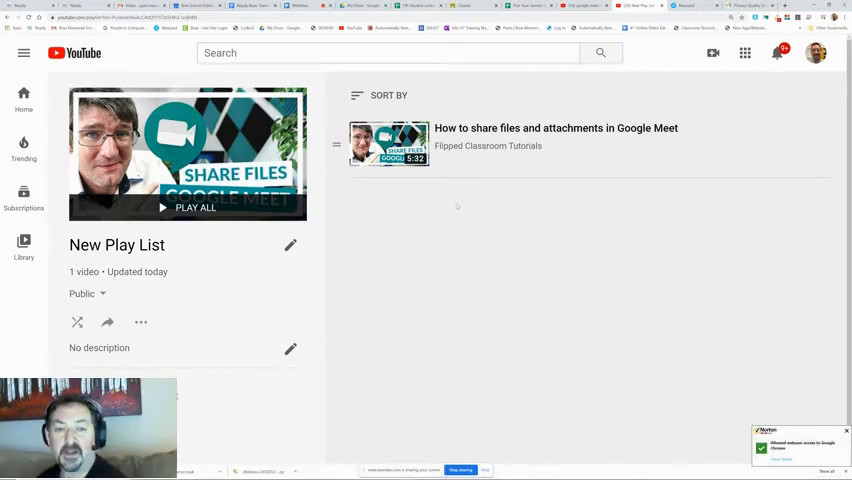
mouse_move(477, 227)
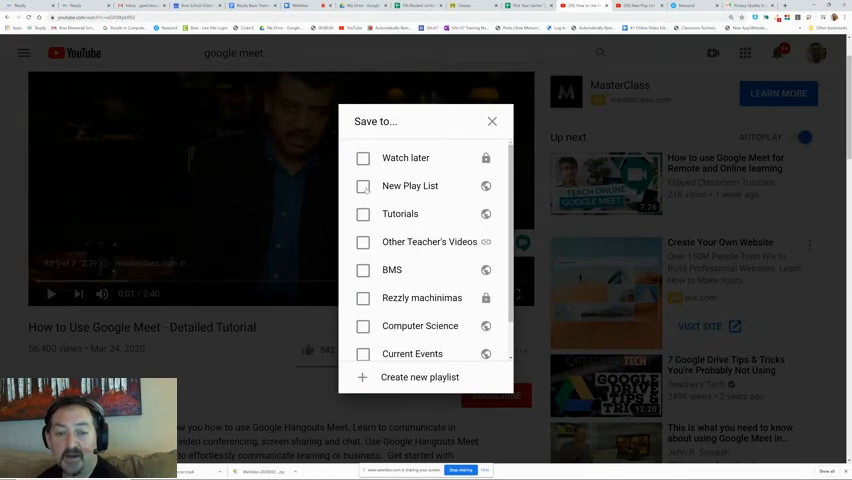
Step: Save the Detailed Tutorial, Guide to Google Meet and Large Groups videos to 'New Play List'
click(491, 121)
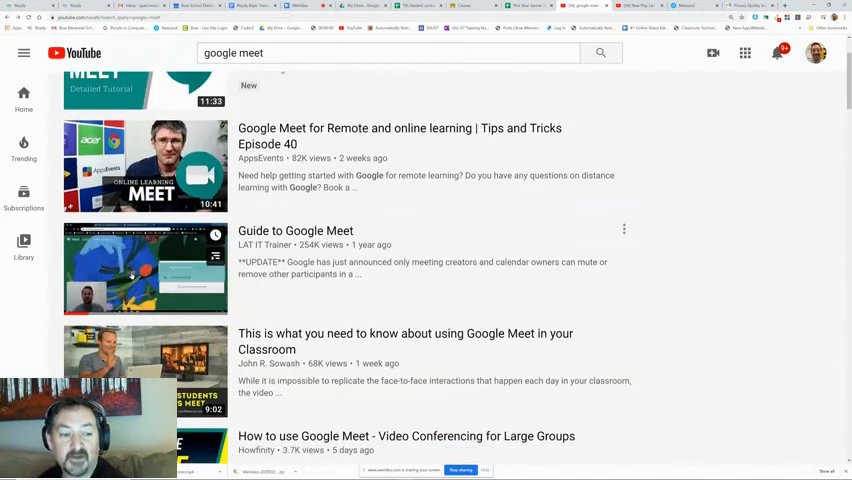
click(145, 270)
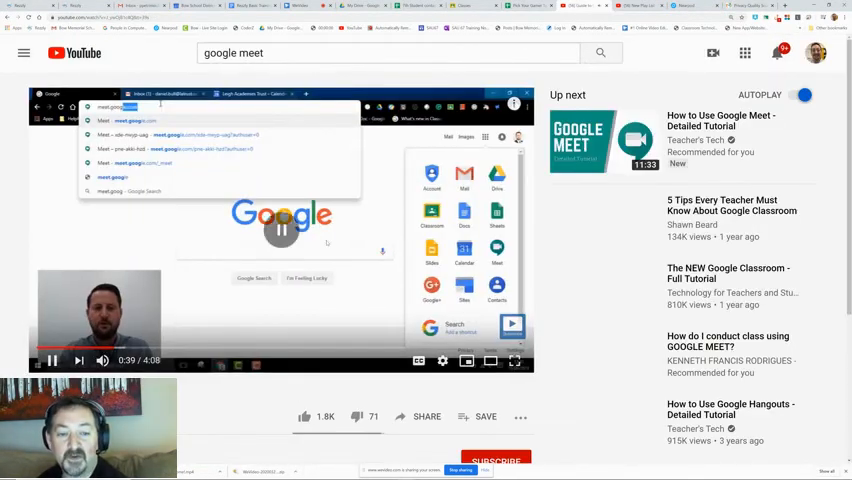
click(485, 417)
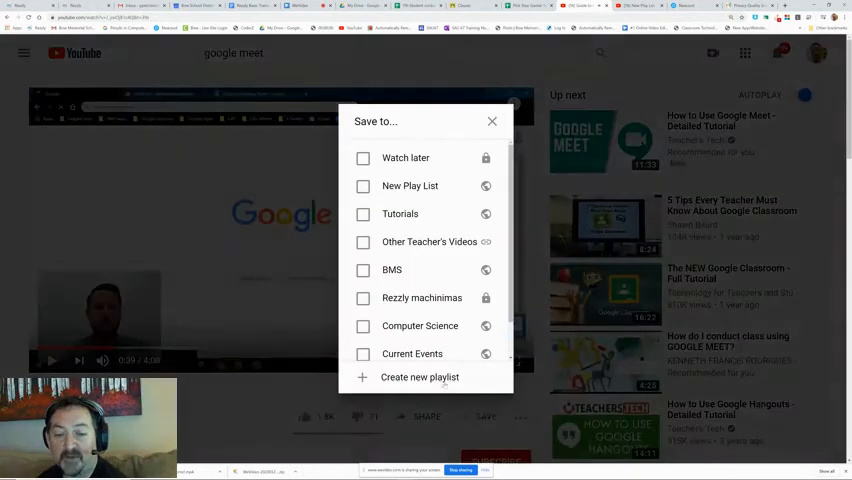
click(362, 186)
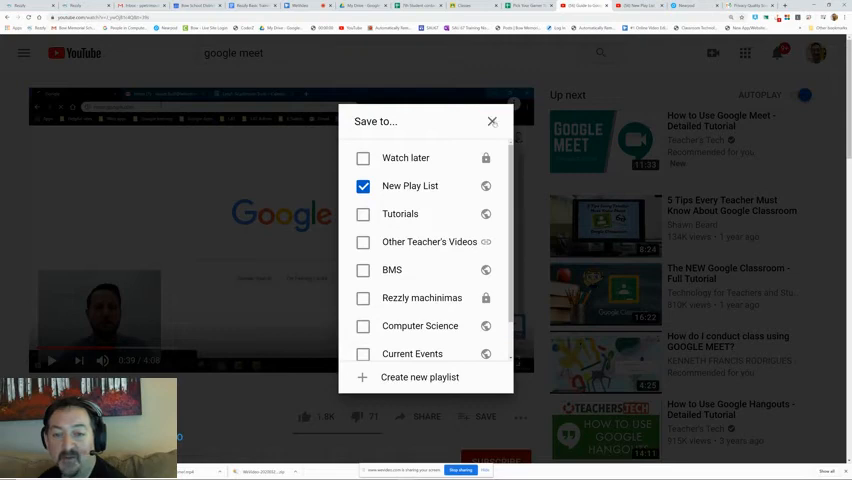
mouse_move(461, 179)
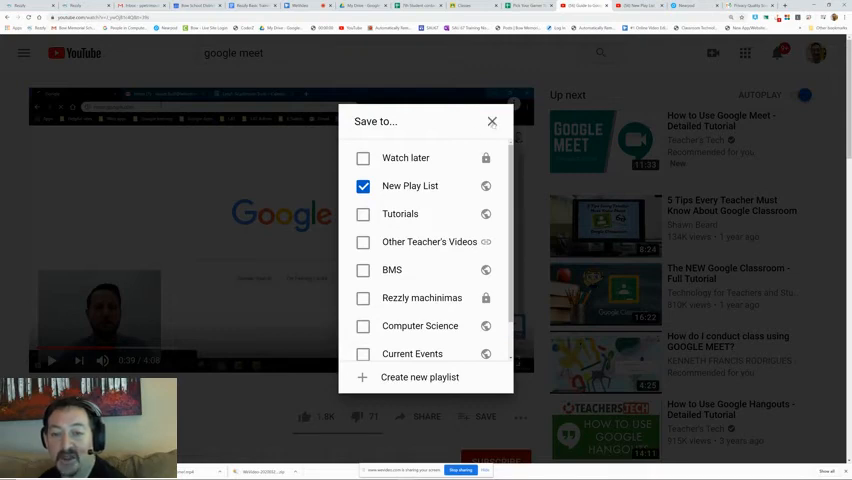
click(492, 121)
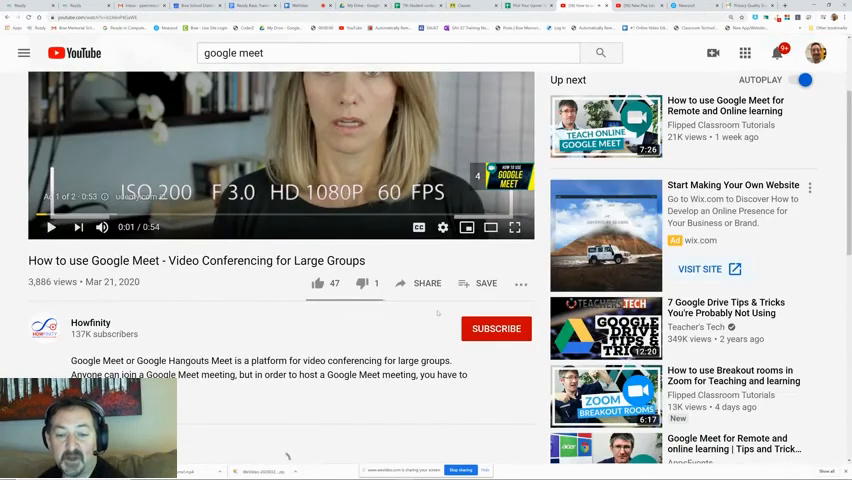
click(485, 283)
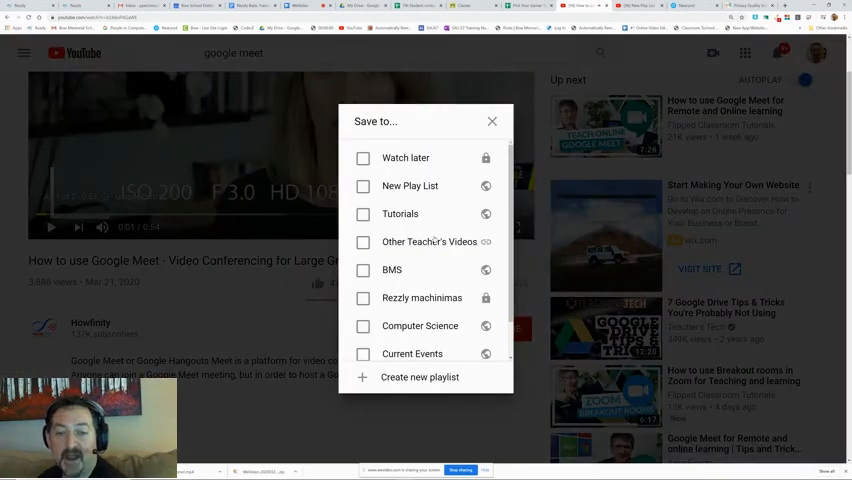
click(362, 186)
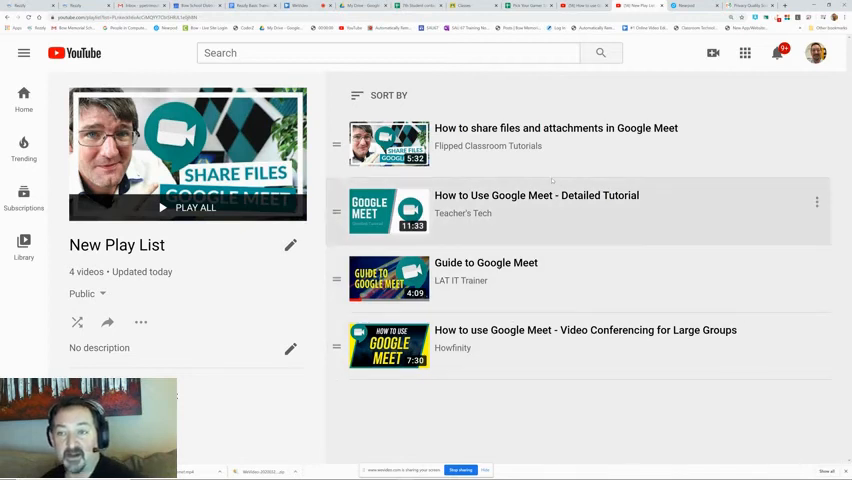
mouse_move(290, 245)
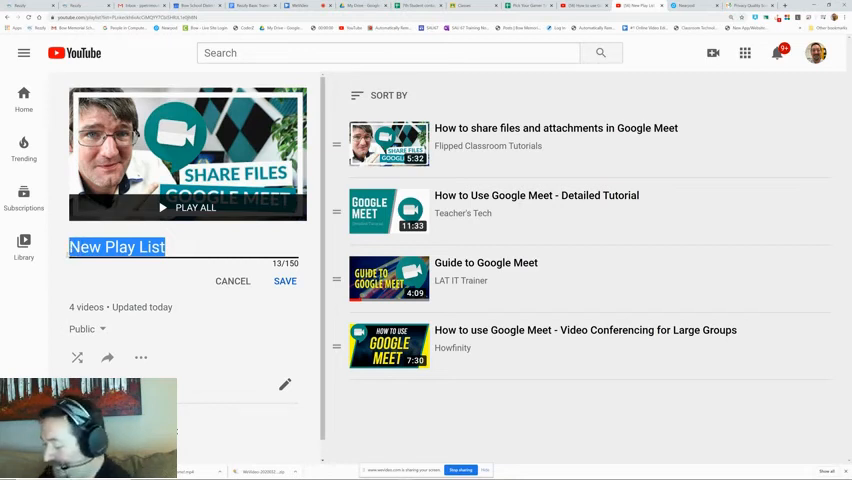
Step: Change the playlist title from 'New Play List' to 'Google Meet Play List'
text(Google)
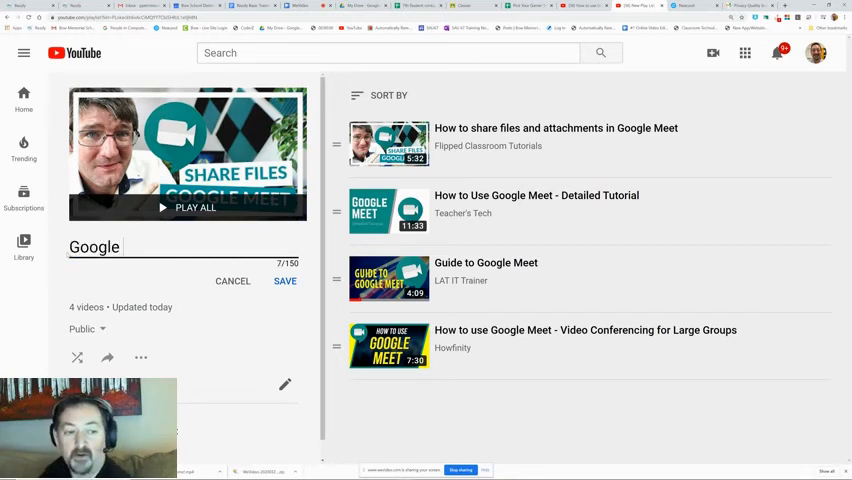
text(Mee)
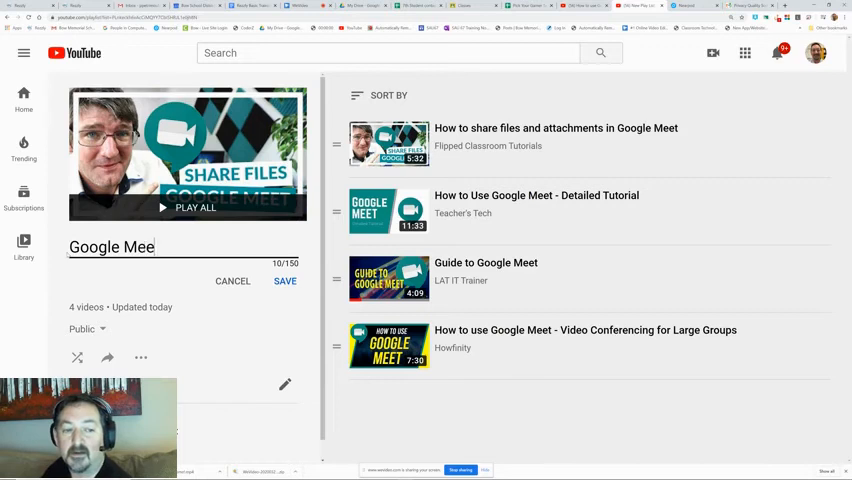
text(t Play List)
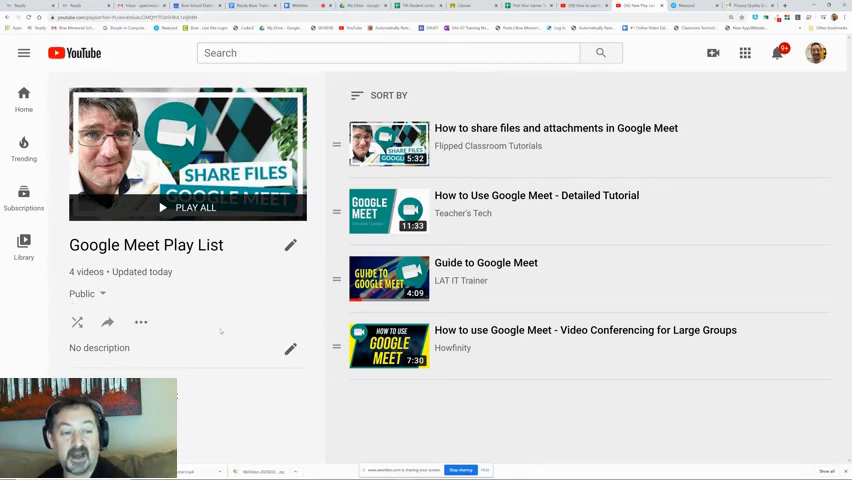
mouse_move(107, 322)
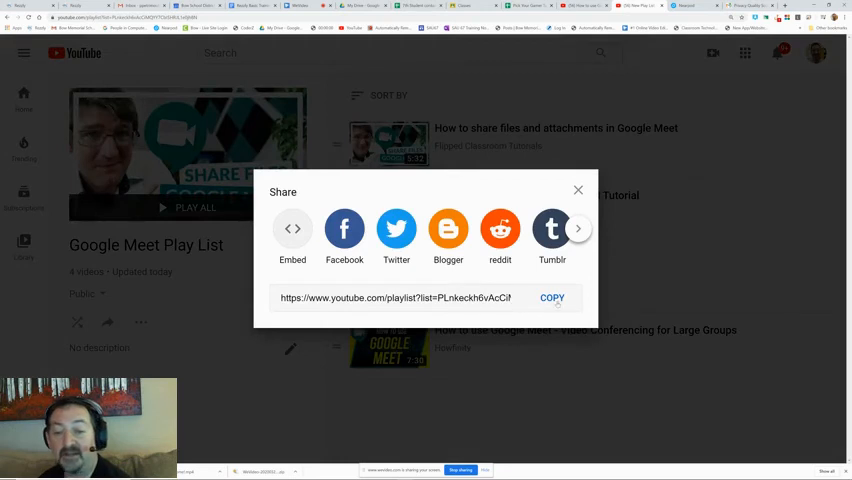
Step: Copy the 'Google Meet Play List' share link to the clipboard
click(578, 190)
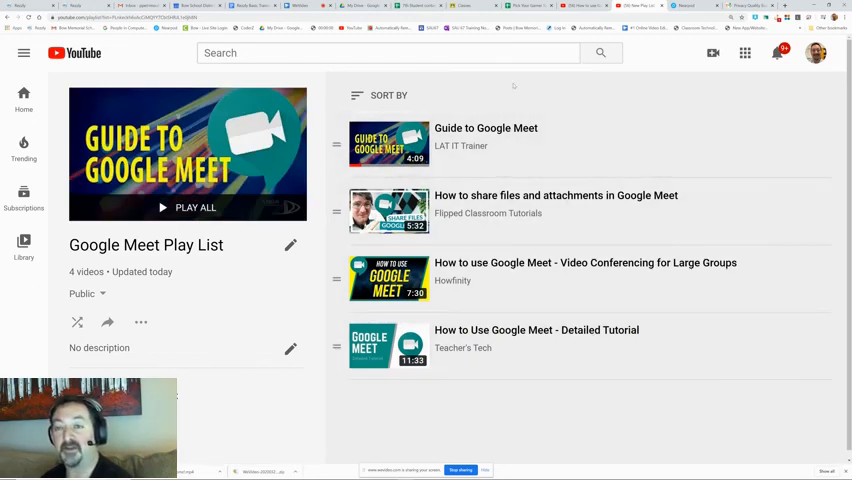
mouse_move(590, 140)
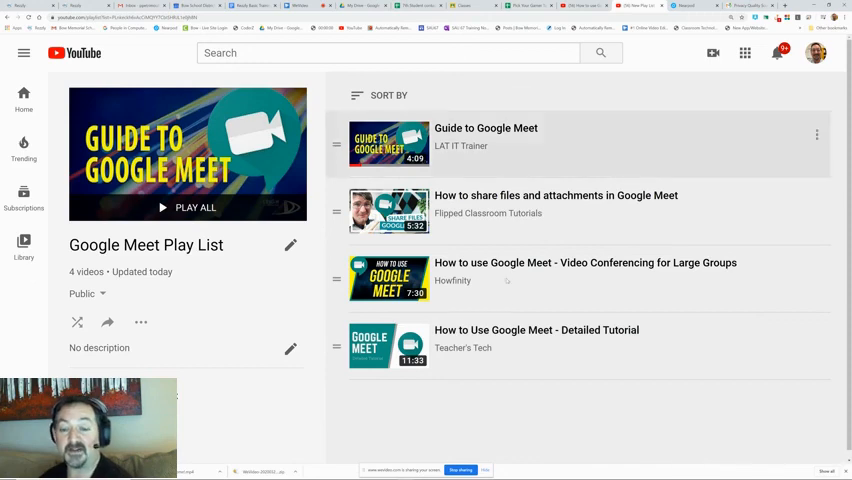